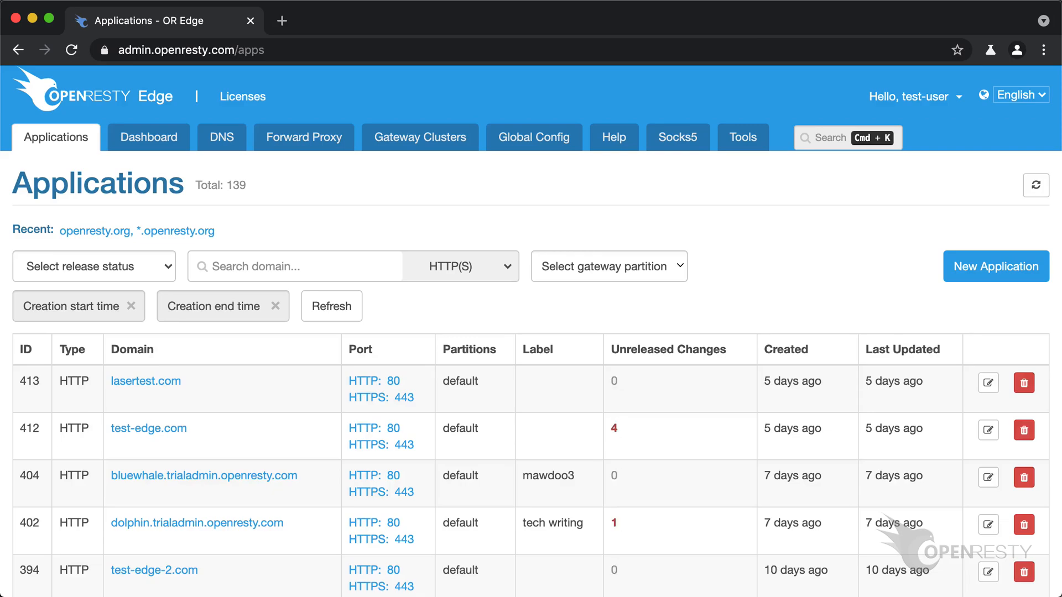
Step: Search domains for openresty.org and open the openresty.org application
{"action": "left_click", "coordinate": [297, 266]}
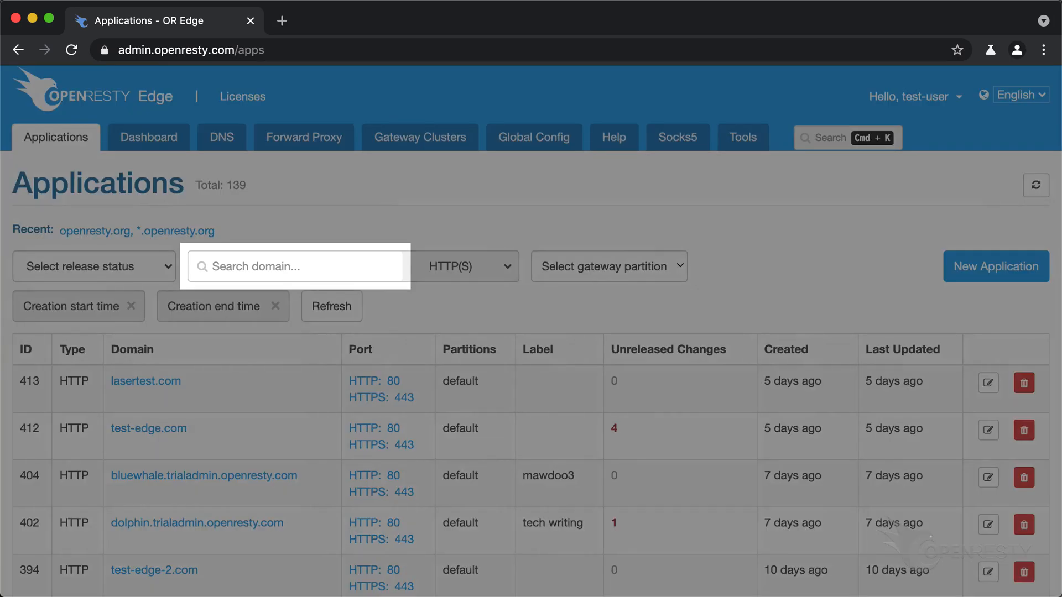
{"action": "type", "text": "openresty.or"}
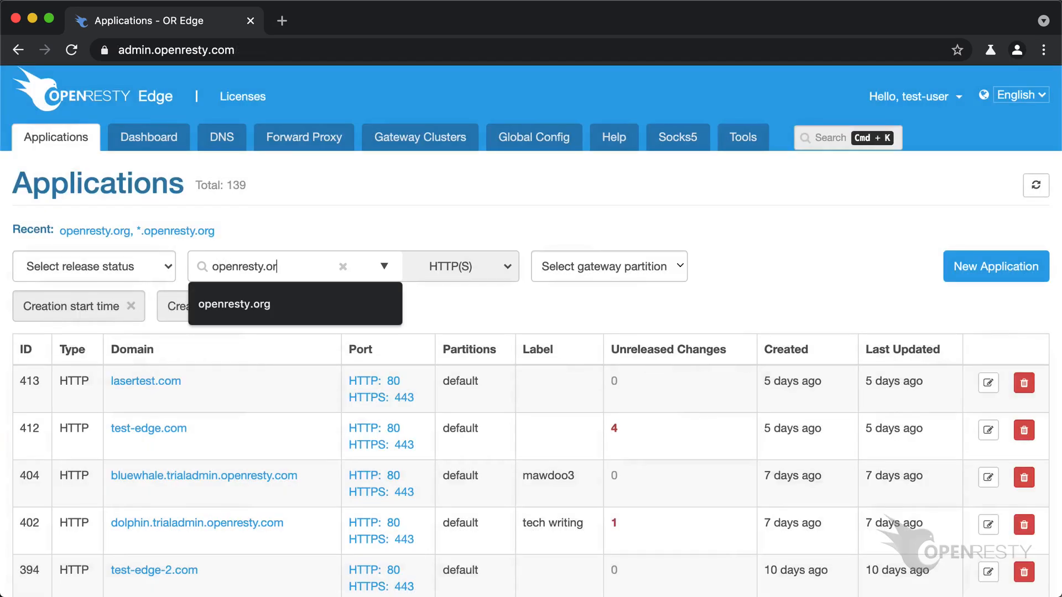
{"action": "left_click", "coordinate": [234, 304]}
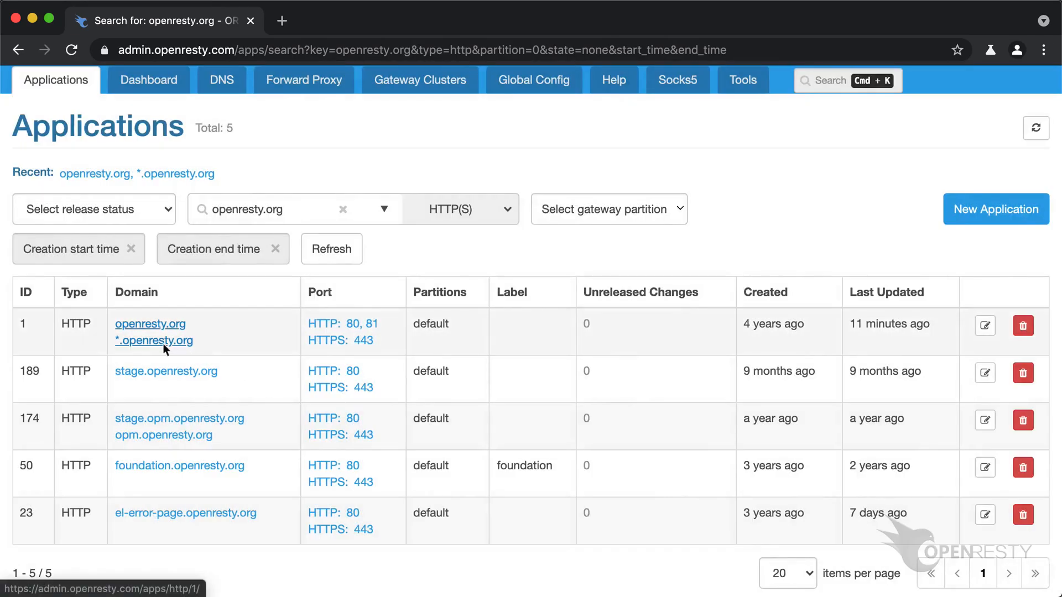
{"action": "left_click", "coordinate": [149, 324]}
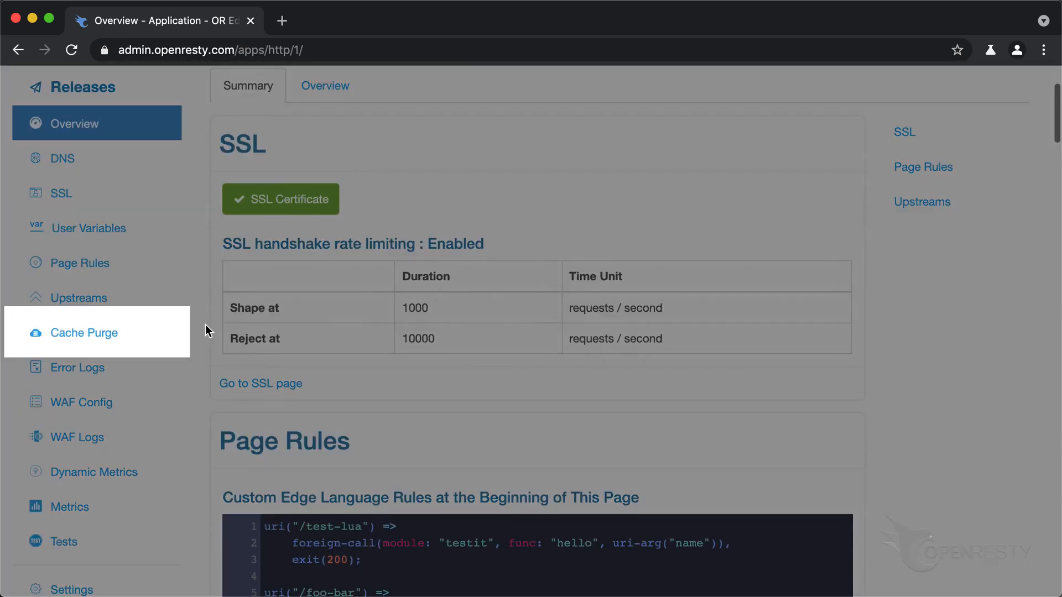
Step: Open the application's Cache Purge Jobs list and look through the earlier jobs
{"action": "left_click", "coordinate": [85, 333]}
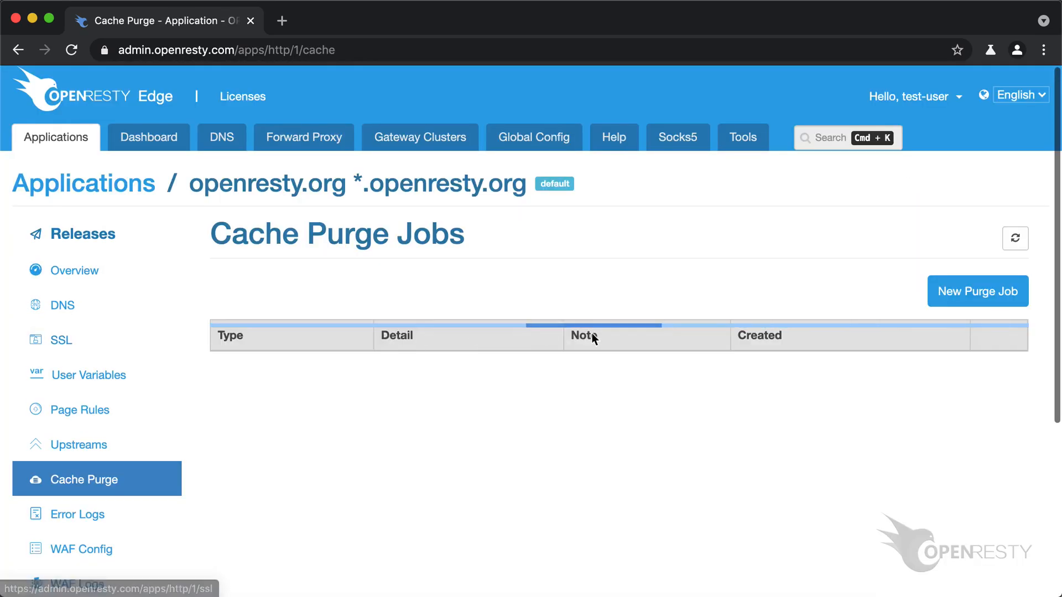
{"action": "scroll", "scroll_direction": "down", "scroll_amount": 3}
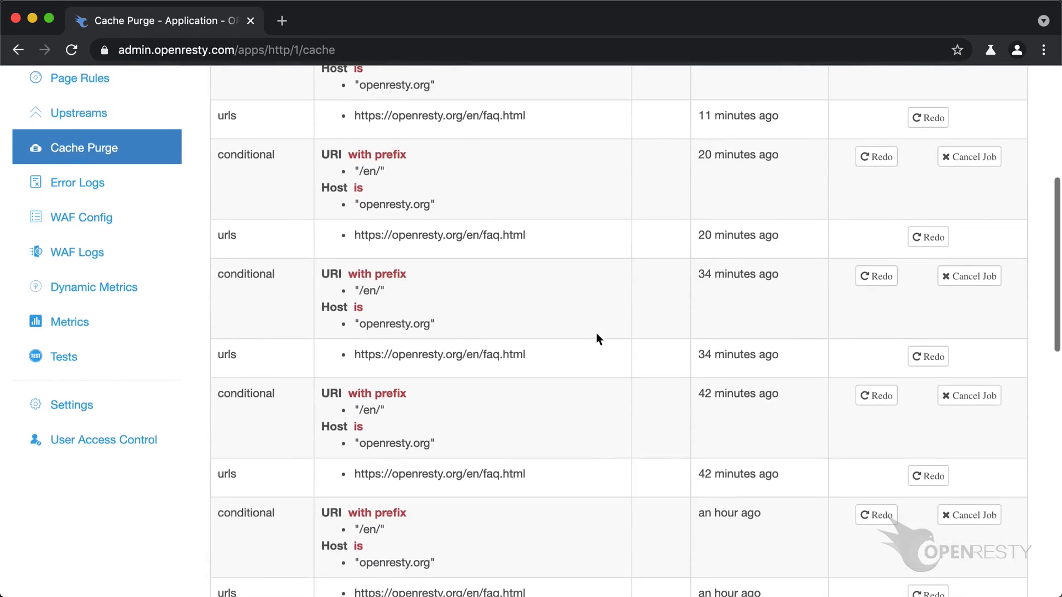
{"action": "scroll", "scroll_direction": "up", "scroll_amount": 3}
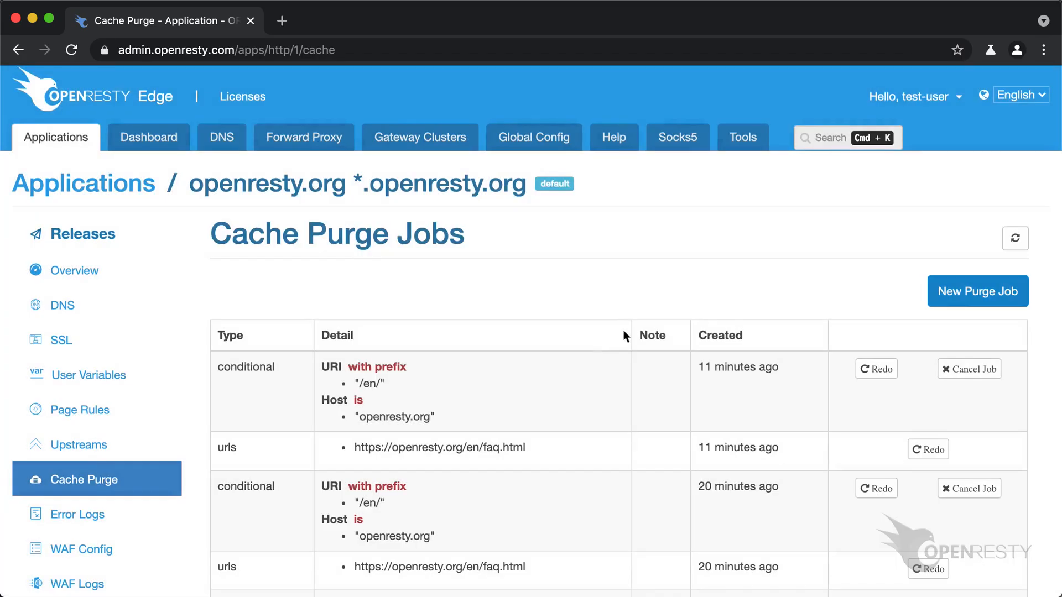
{"action": "left_click", "coordinate": [977, 291]}
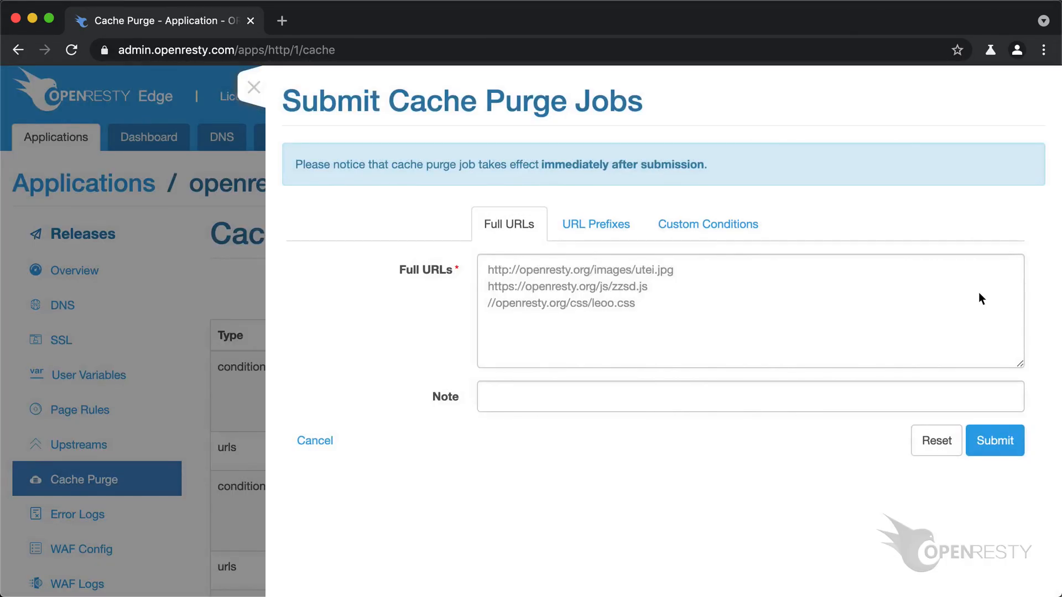
{"action": "left_click", "coordinate": [595, 224]}
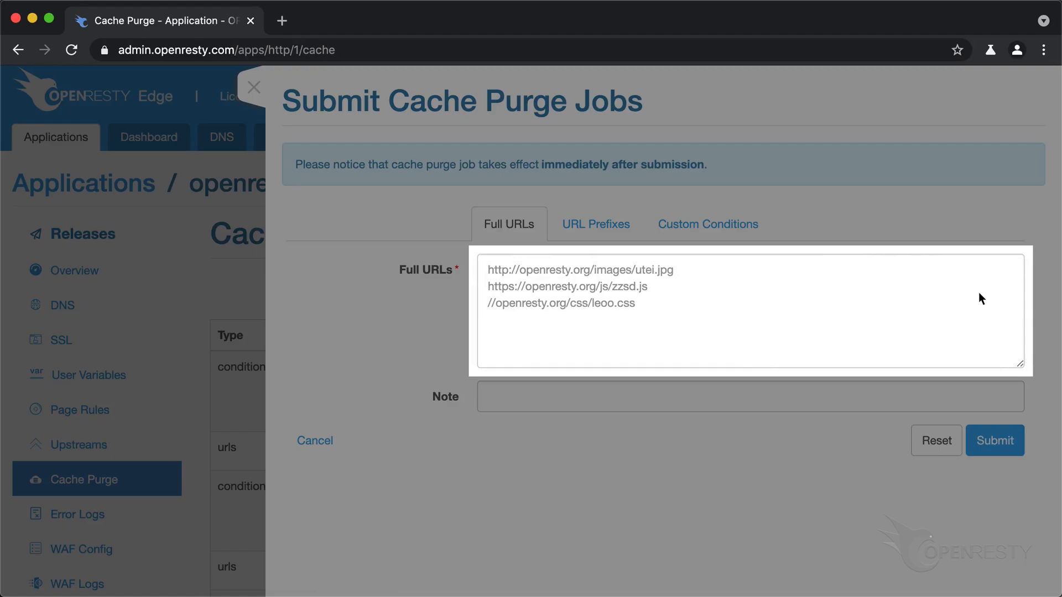
{"action": "left_click", "coordinate": [994, 450]}
{"action": "type", "text": "https://openresty.org/en/faq.ht"}
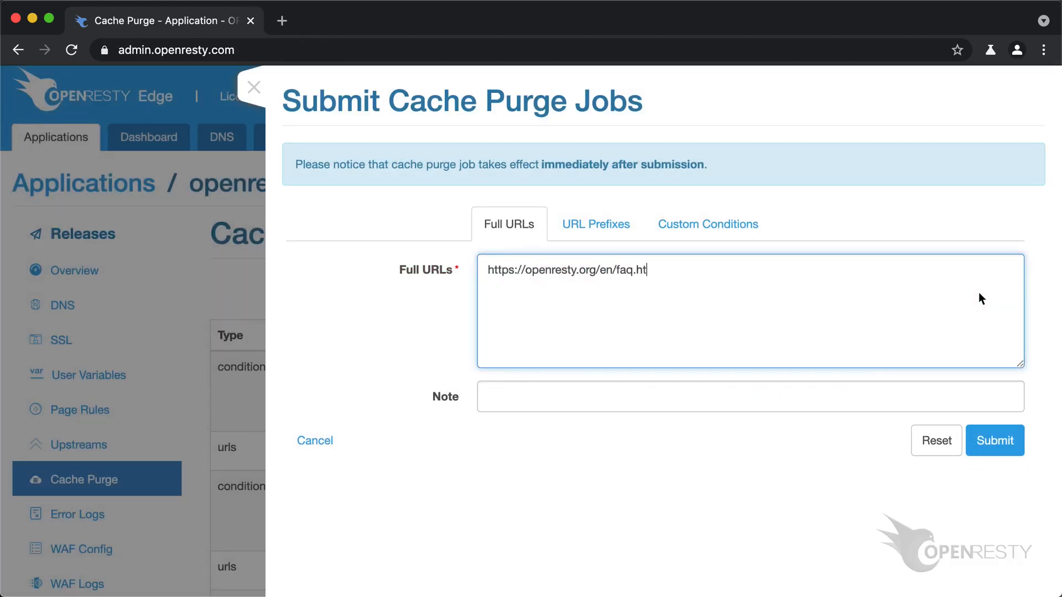
{"action": "type", "text": "ml"}
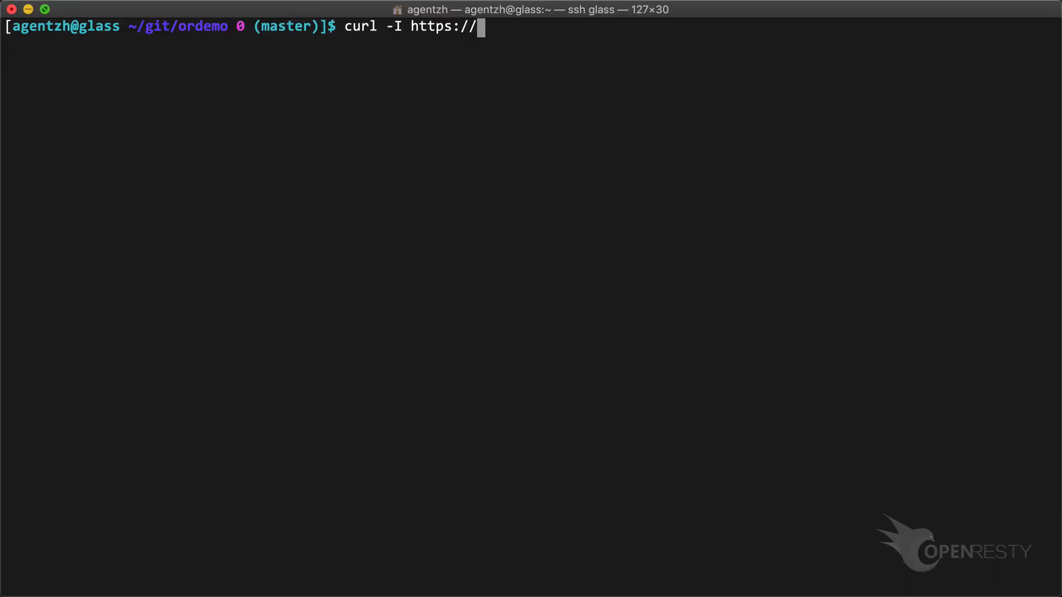
{"action": "type", "text": "openresty.org/en/faq.htm"}
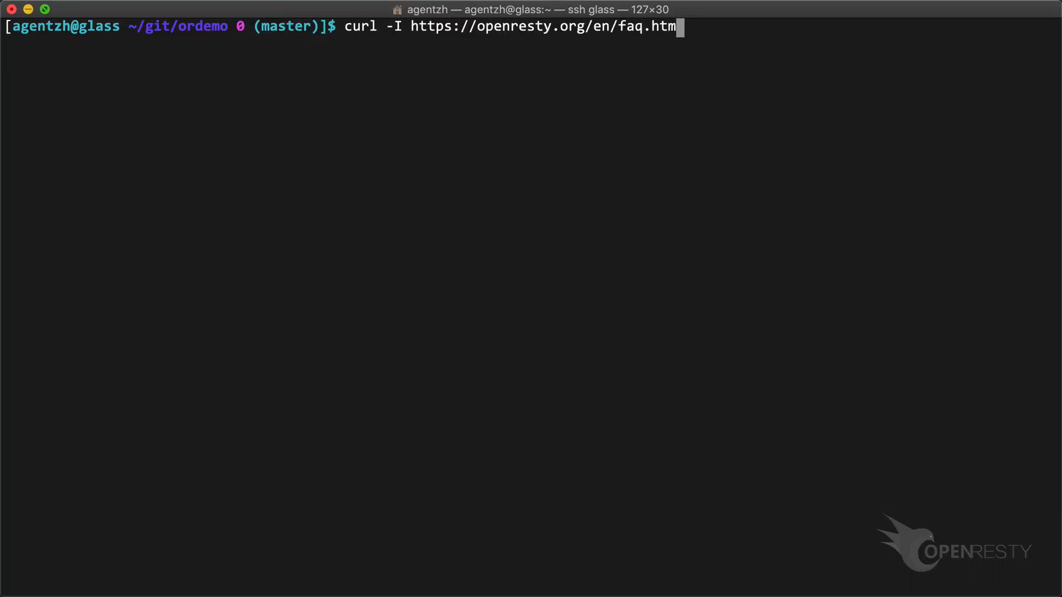
{"action": "key", "text": "Return"}
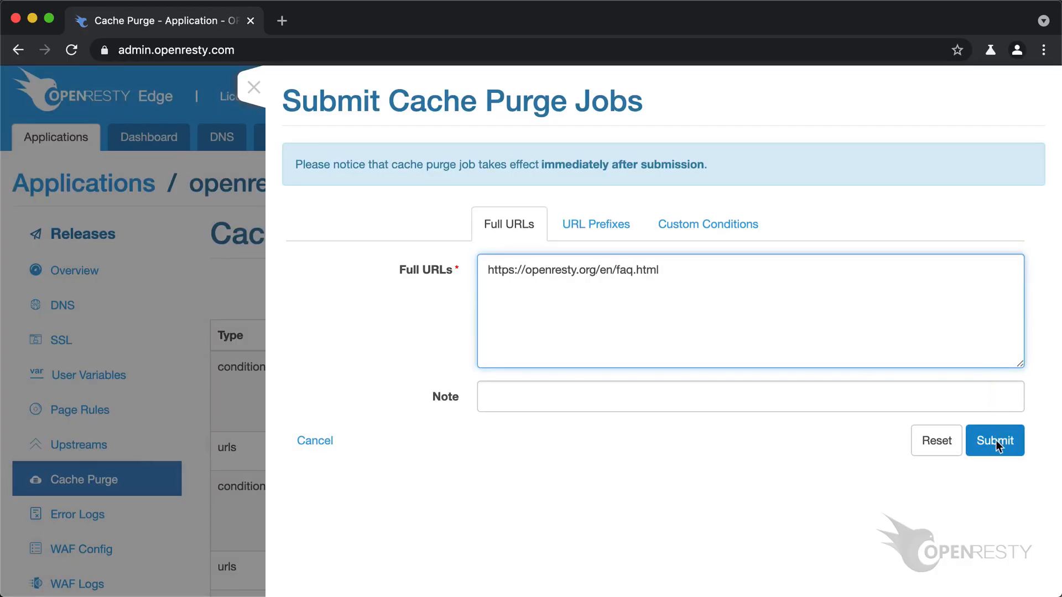
{"action": "left_click", "coordinate": [994, 441]}
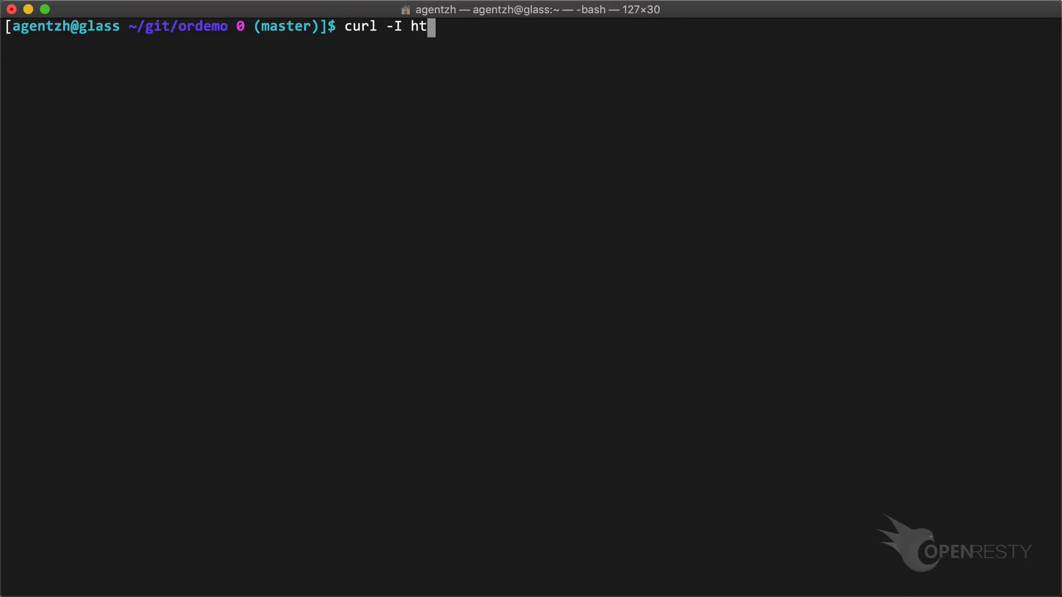
{"action": "type", "text": "tps://openresty.org/en/fa"}
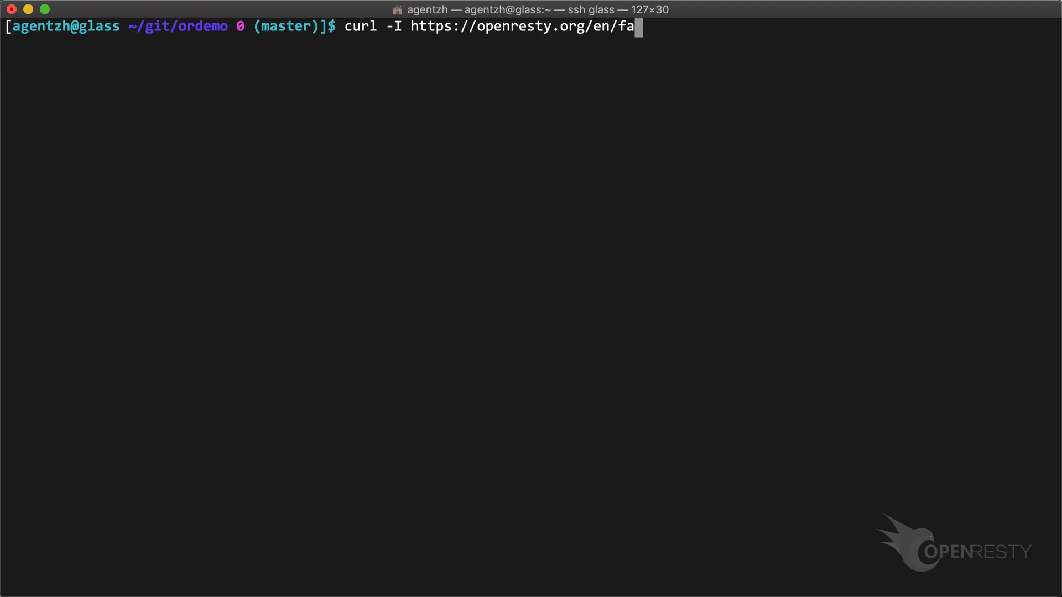
{"action": "key", "text": "Return"}
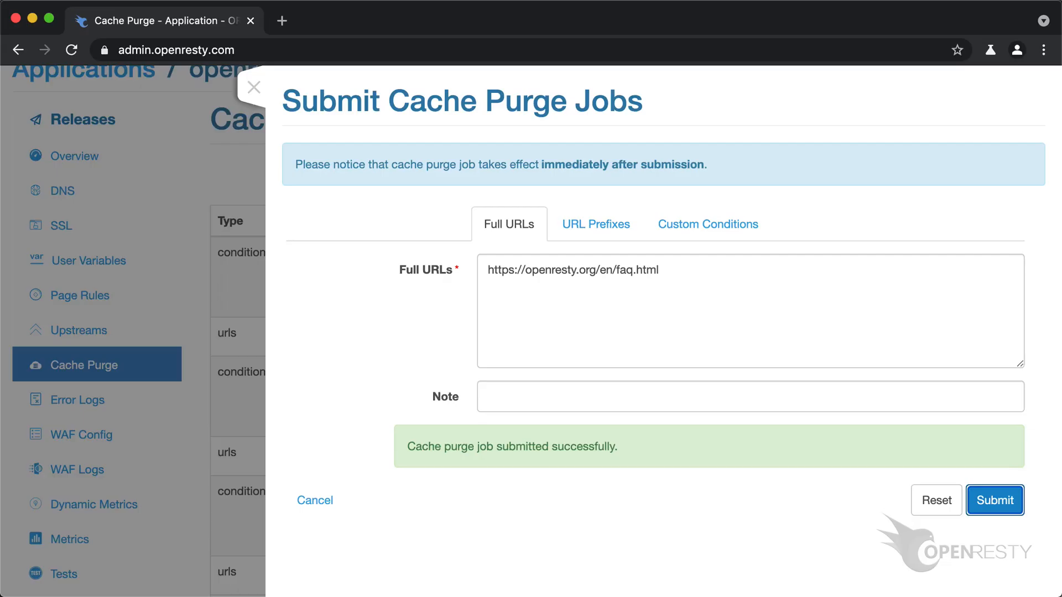
{"action": "mouse_move", "coordinate": [595, 224]}
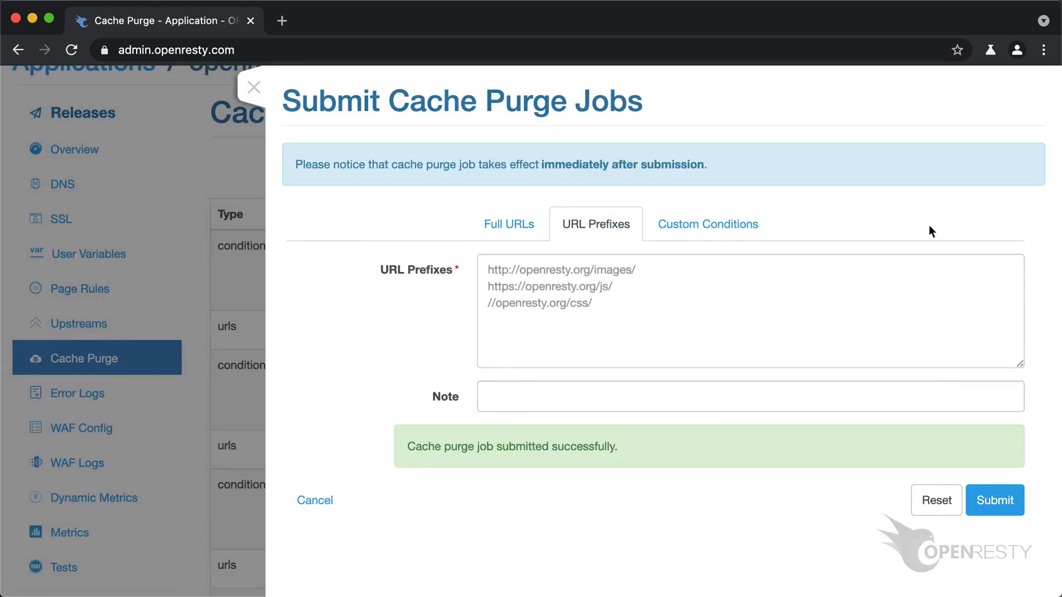
{"action": "type", "text": "h"}
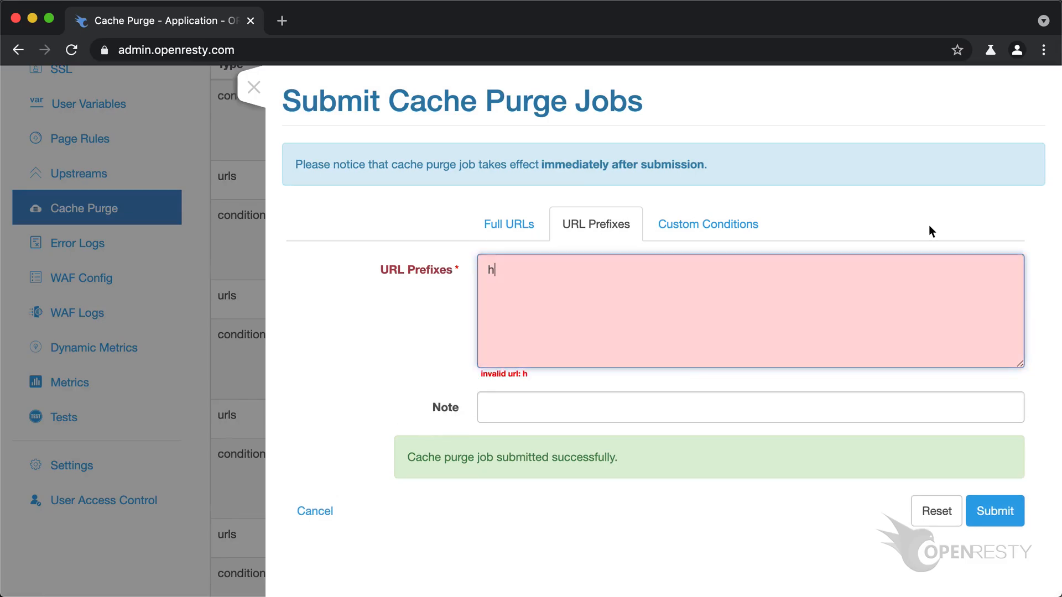
{"action": "type", "text": "https://openresty.or"}
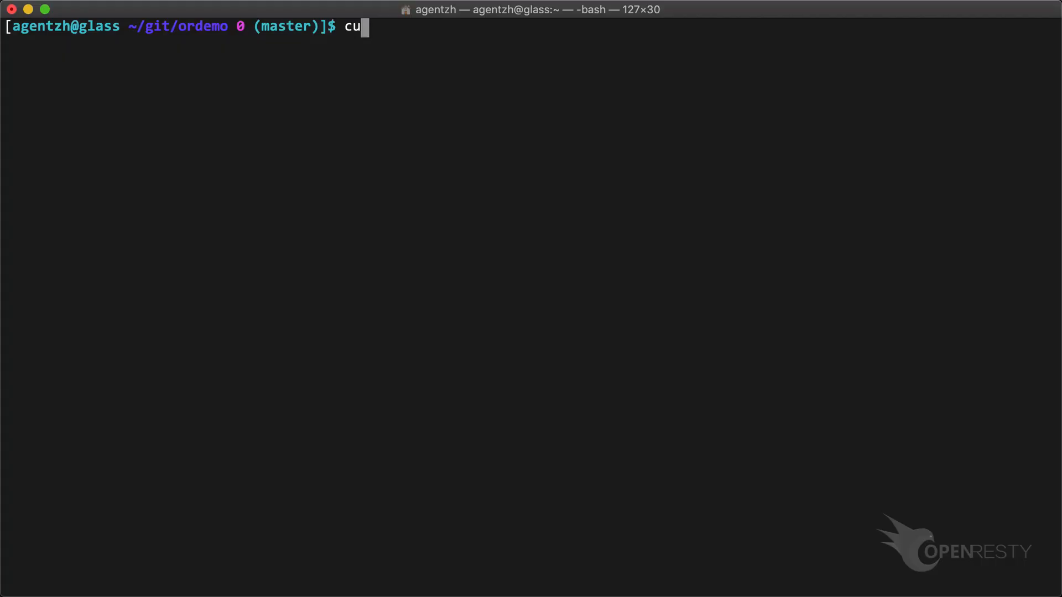
Step: Run curl -I on openresty.org pages including /en/events.html and read their Cache-Status headers
{"action": "type", "text": "rl -I https://openresty.o"}
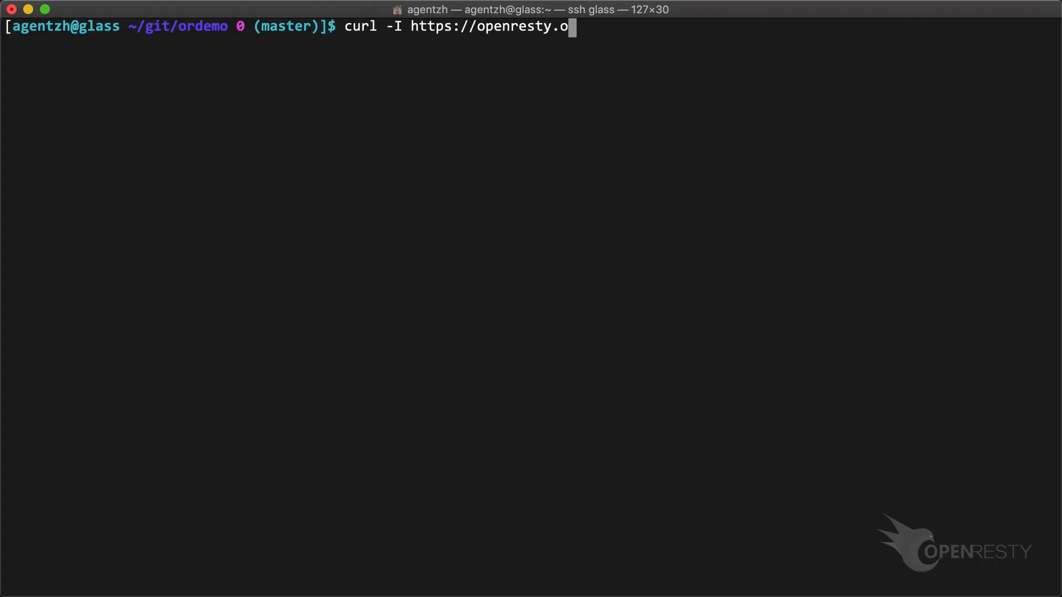
{"action": "key", "text": "Return"}
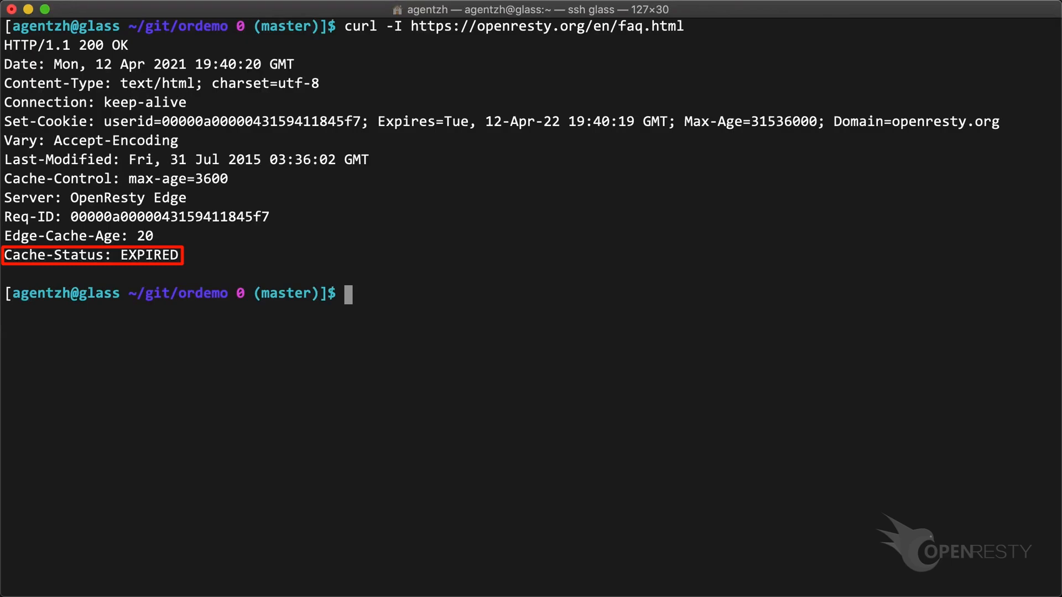
{"action": "type", "text": "curl -I https://"}
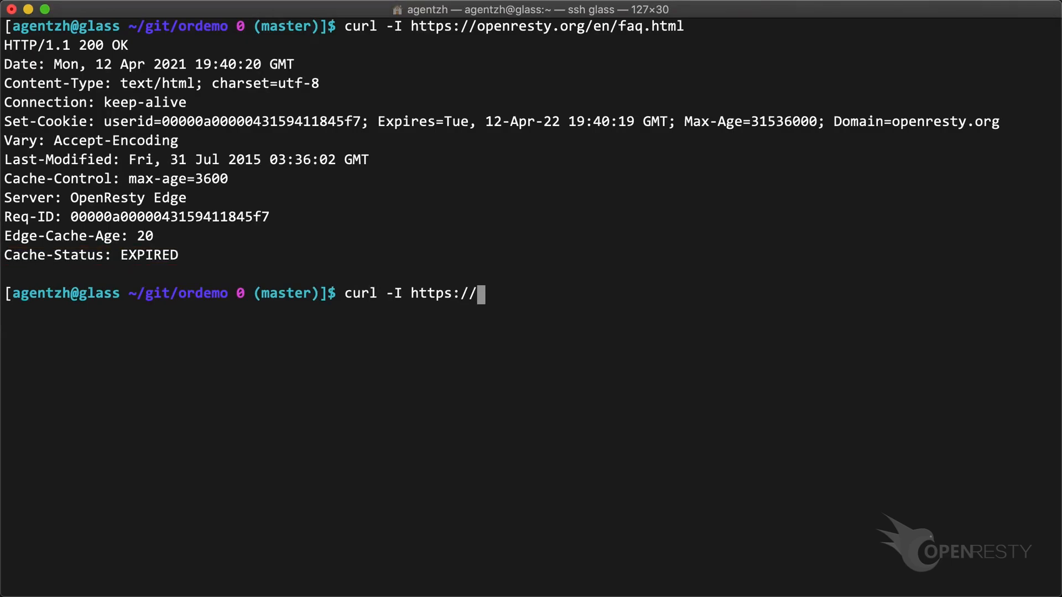
{"action": "type", "text": "openresty.org/en/events.h"}
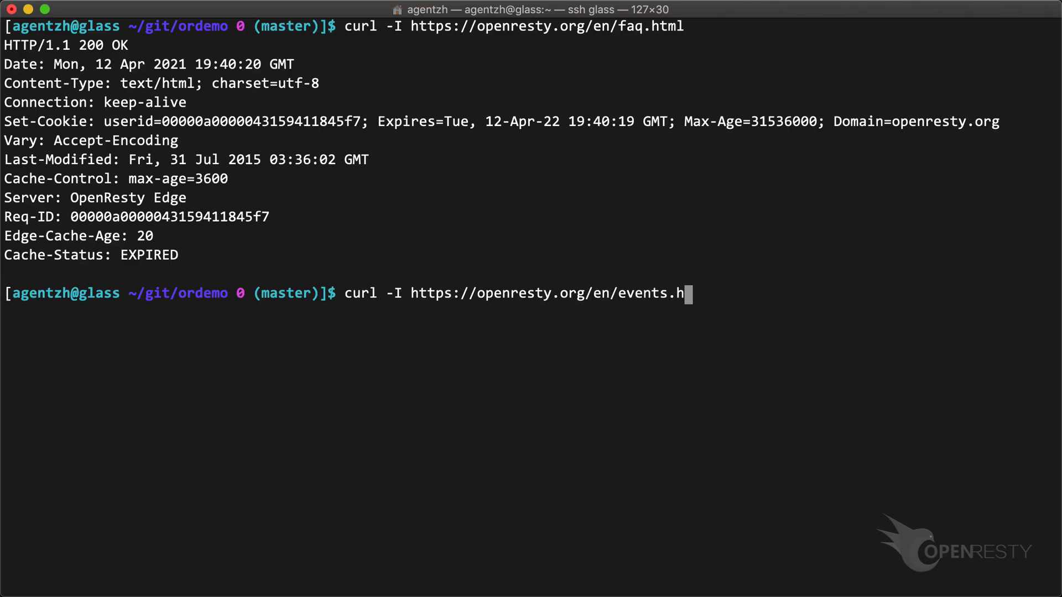
{"action": "key", "text": "Return"}
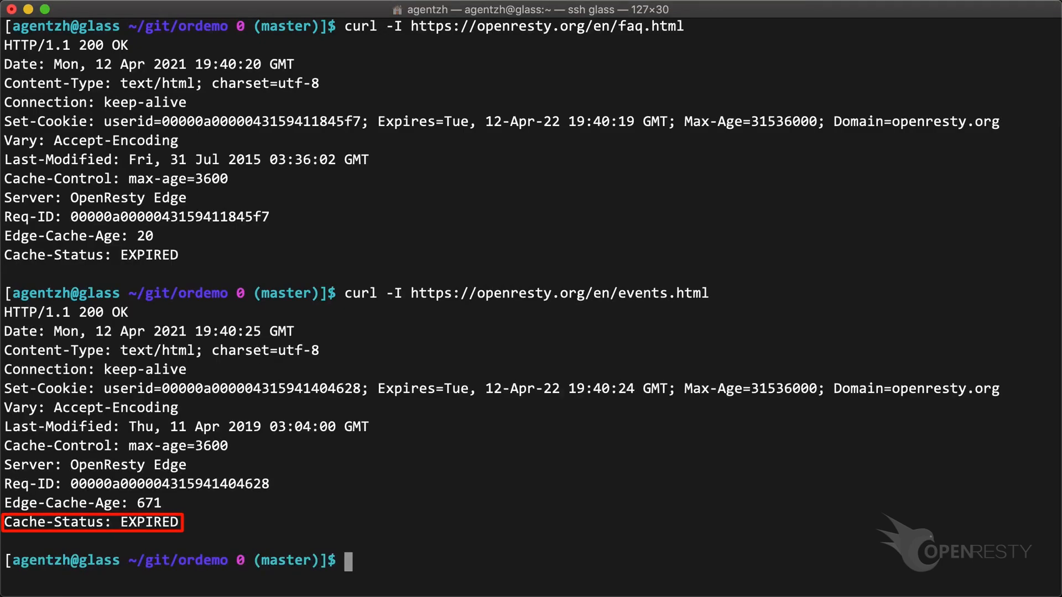
{"action": "type", "text": "curl -I https://o"}
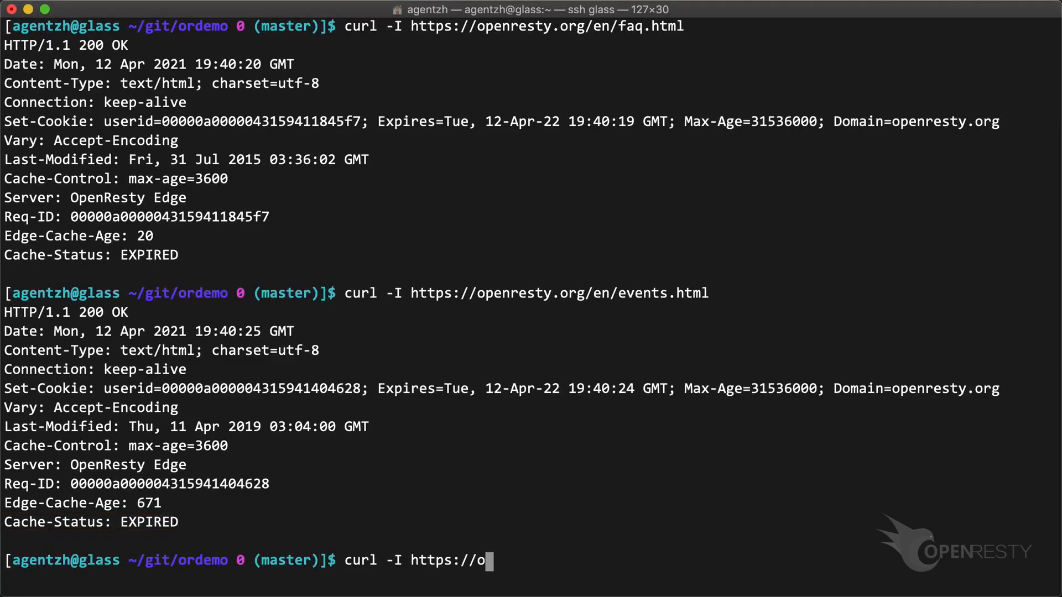
{"action": "key", "text": "Return"}
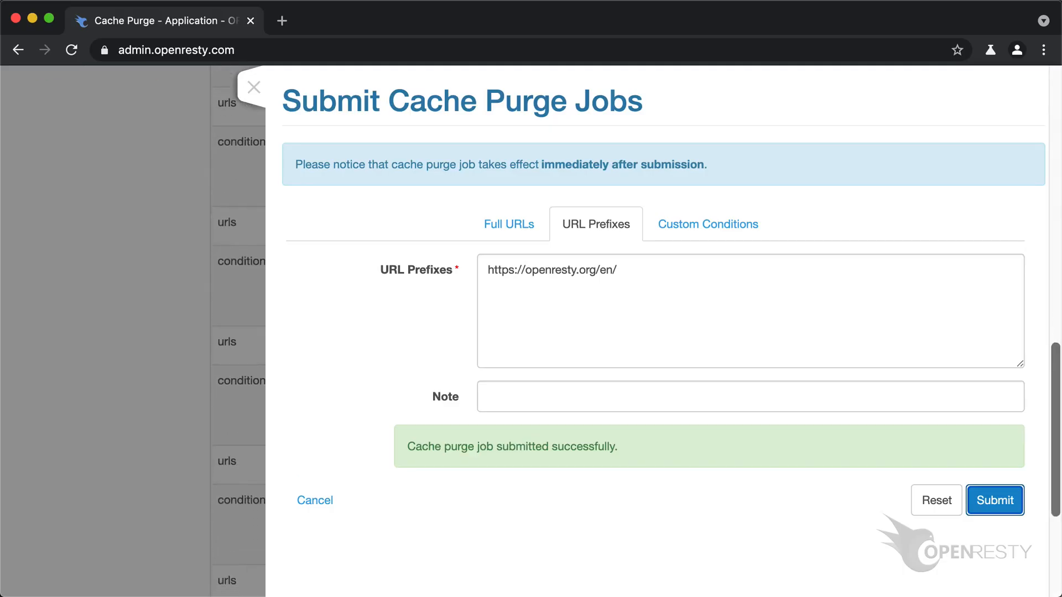
{"action": "type", "text": "https://openresty.org"}
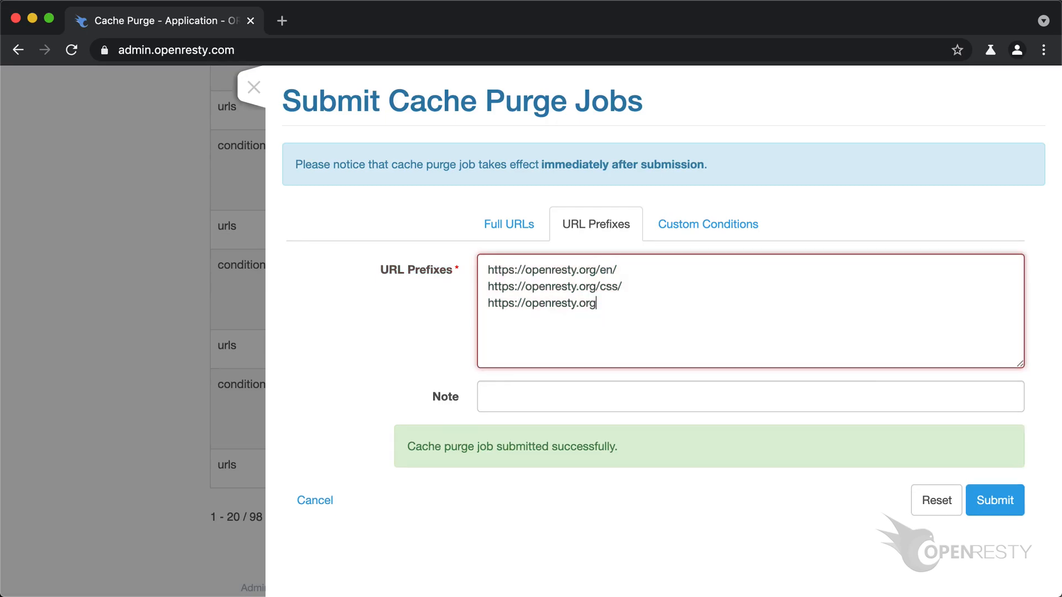
{"action": "type", "text": "/images/"}
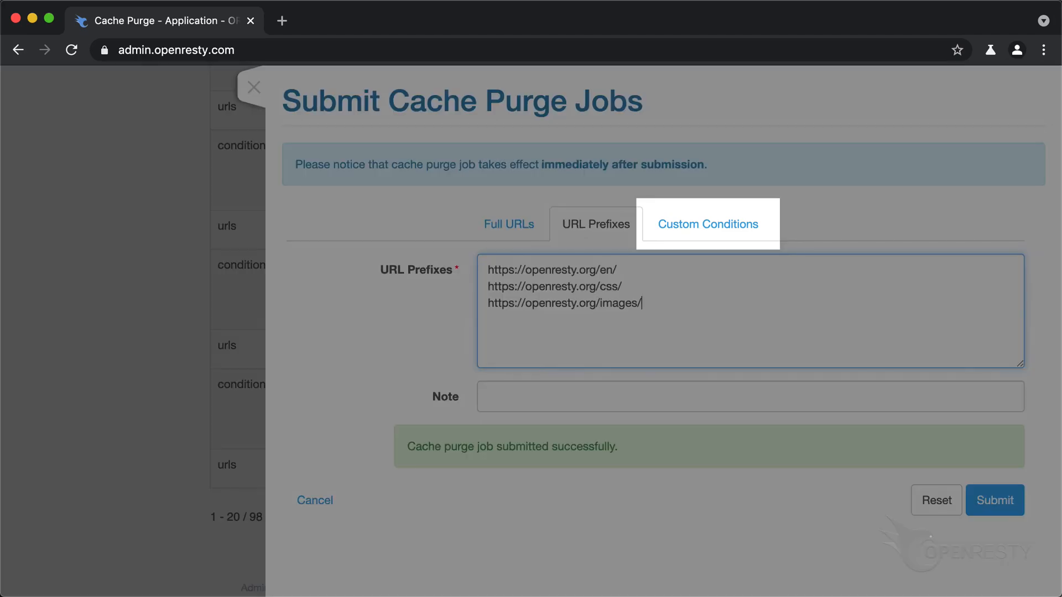
Step: Switch to Custom Conditions and set a URI suffix-matches condition with value .css
{"action": "left_click", "coordinate": [707, 223]}
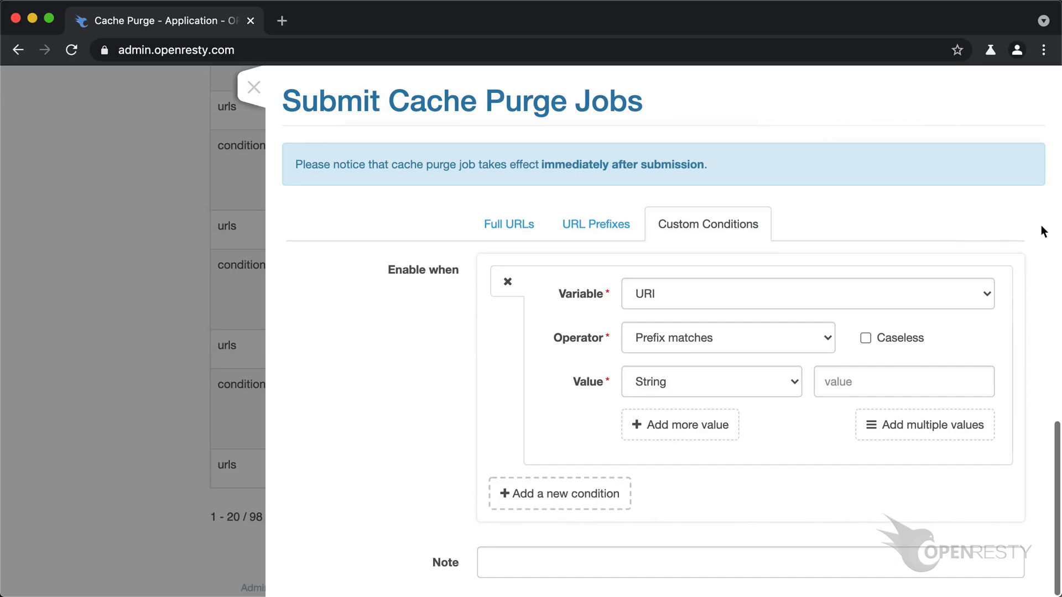
{"action": "left_click", "coordinate": [727, 339]}
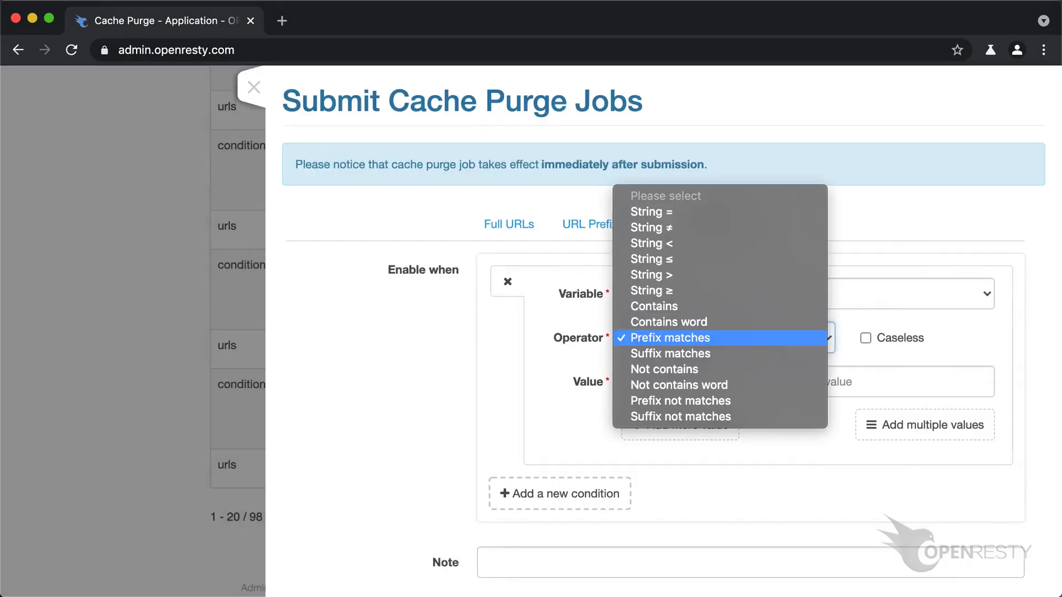
{"action": "left_click", "coordinate": [670, 353]}
{"action": "type", "text": "."}
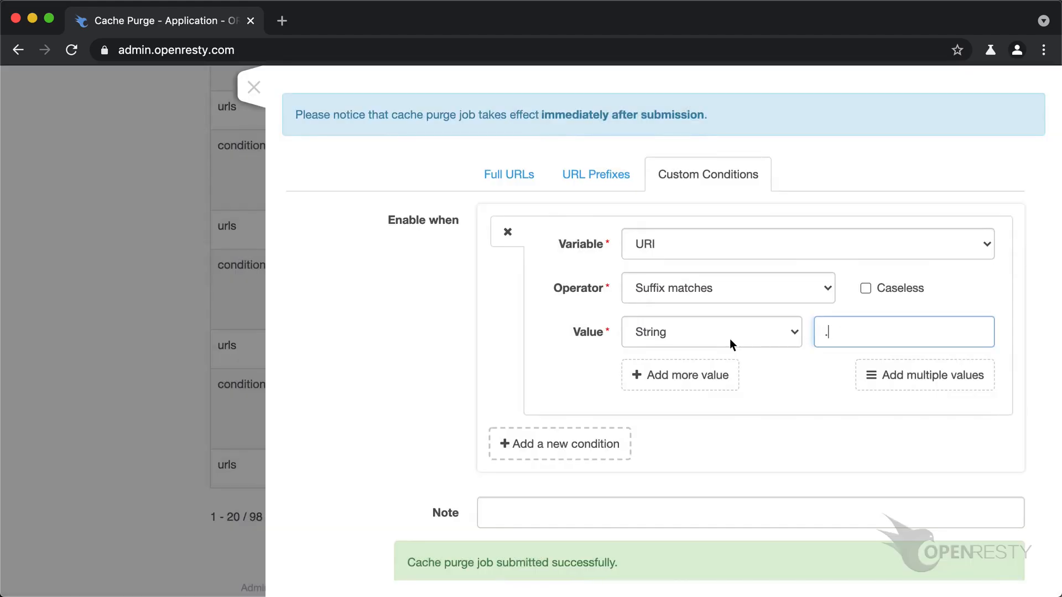
{"action": "type", "text": "css"}
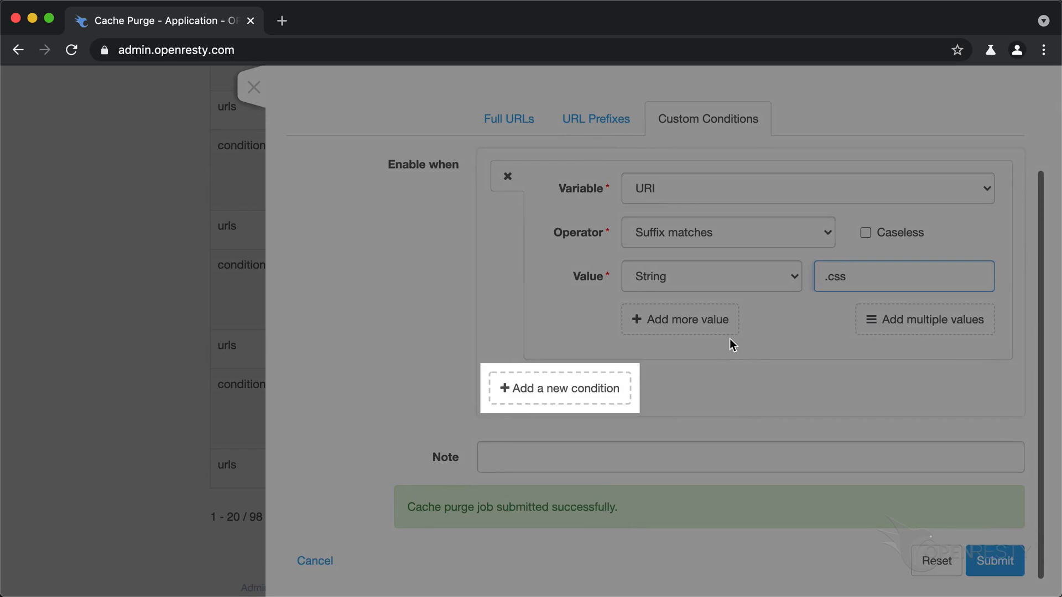
Step: Add an AND condition on URI with String values and an extra OR value
{"action": "left_click", "coordinate": [560, 388]}
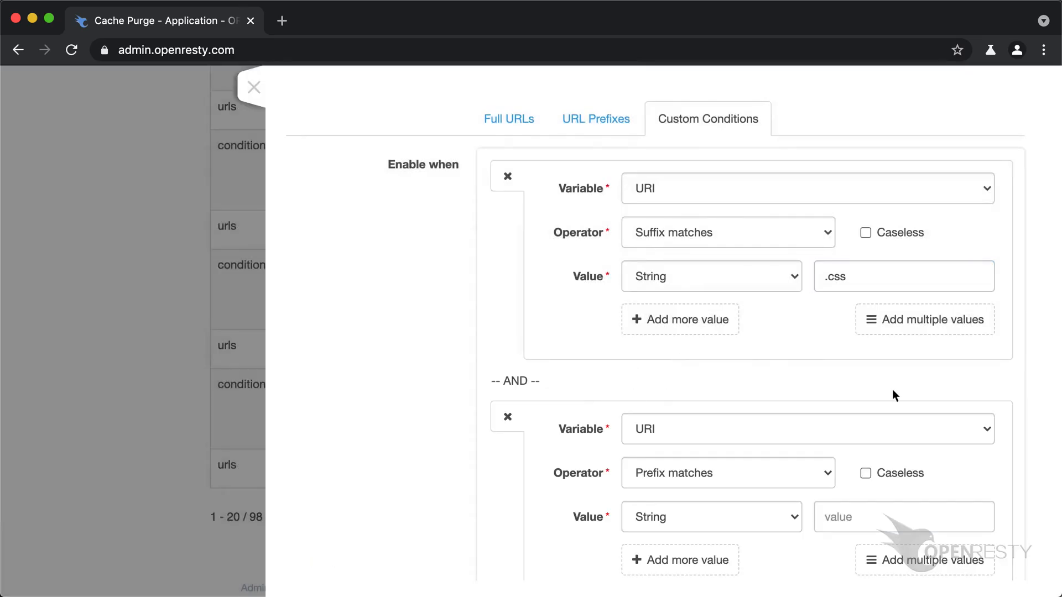
{"action": "scroll", "scroll_direction": "down", "scroll_amount": 3}
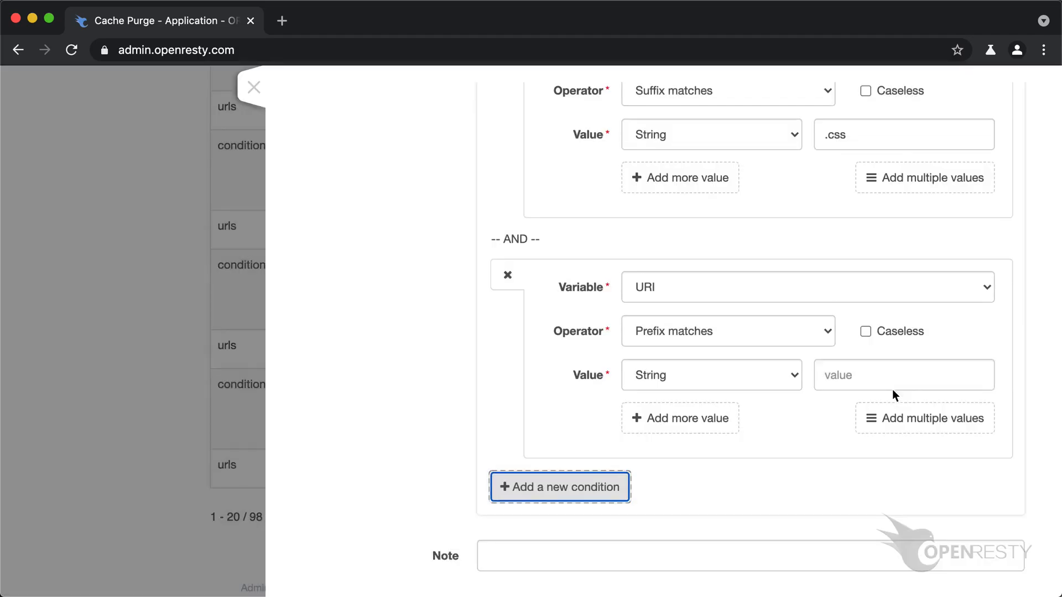
{"action": "left_click", "coordinate": [806, 286]}
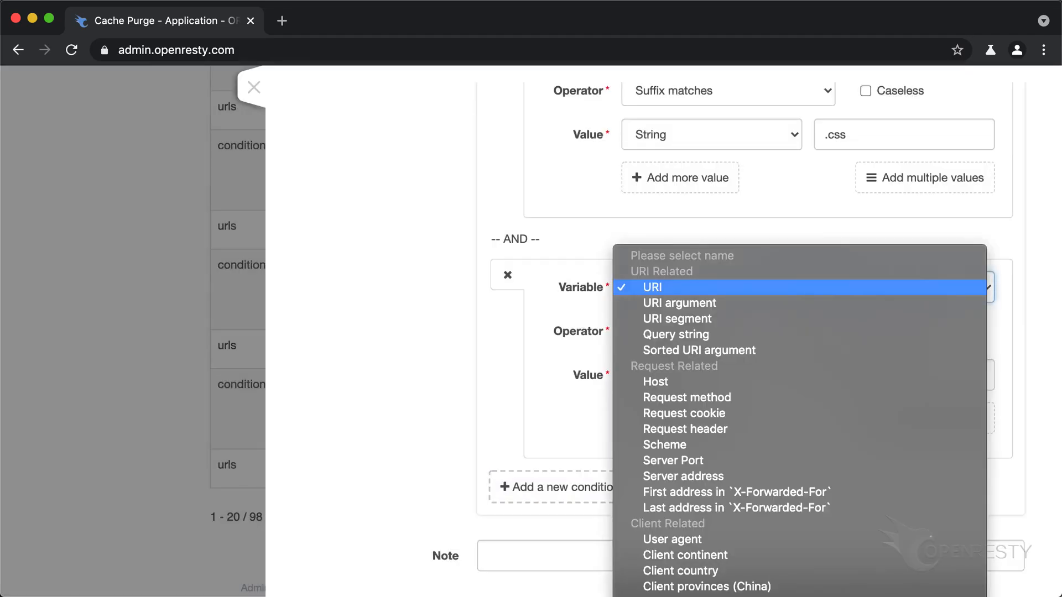
{"action": "left_click", "coordinate": [650, 286]}
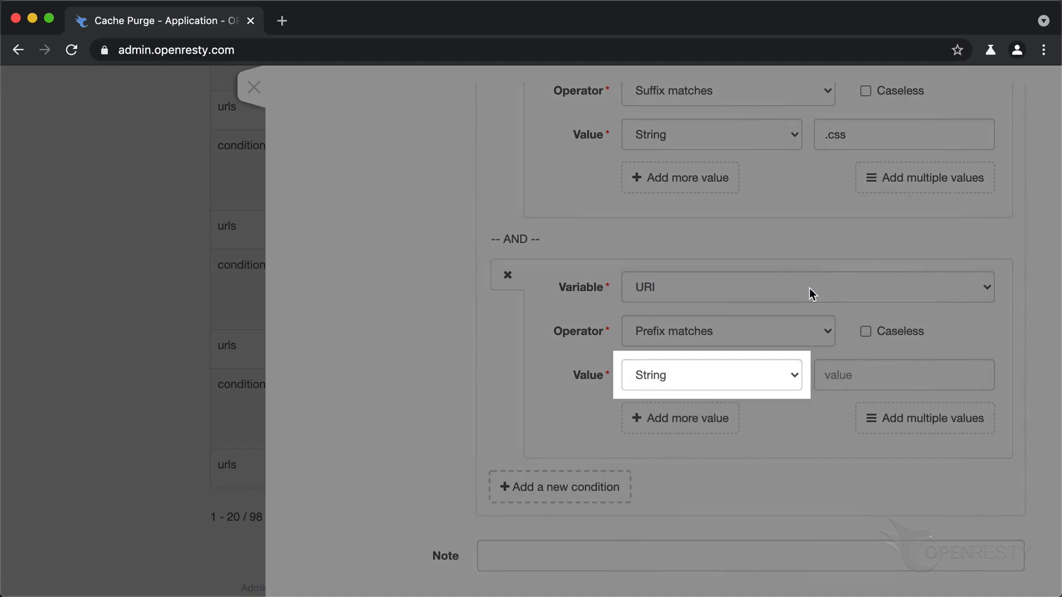
{"action": "left_click", "coordinate": [710, 375]}
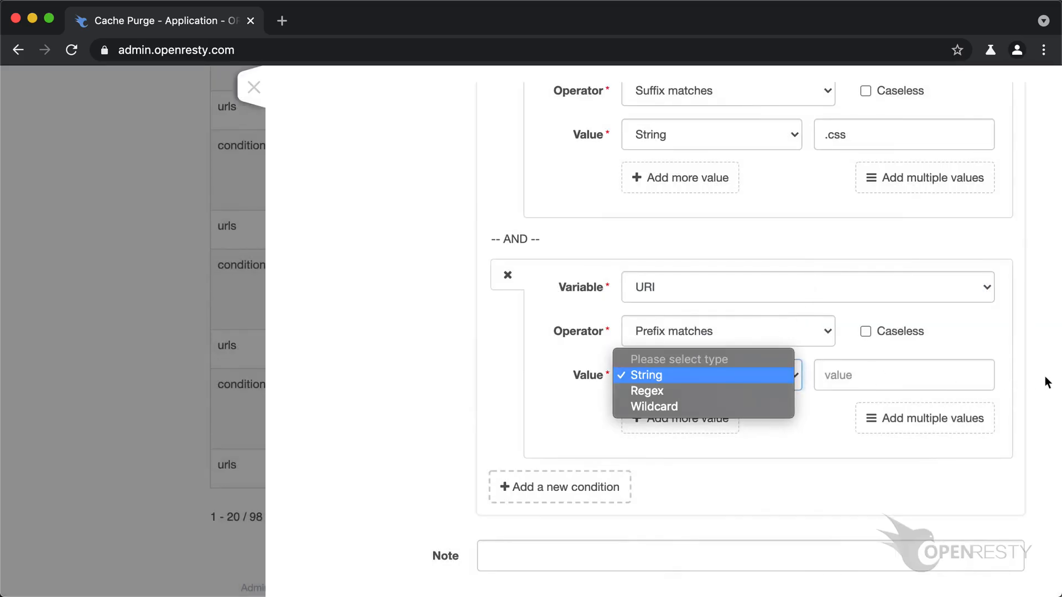
{"action": "left_click", "coordinate": [647, 375]}
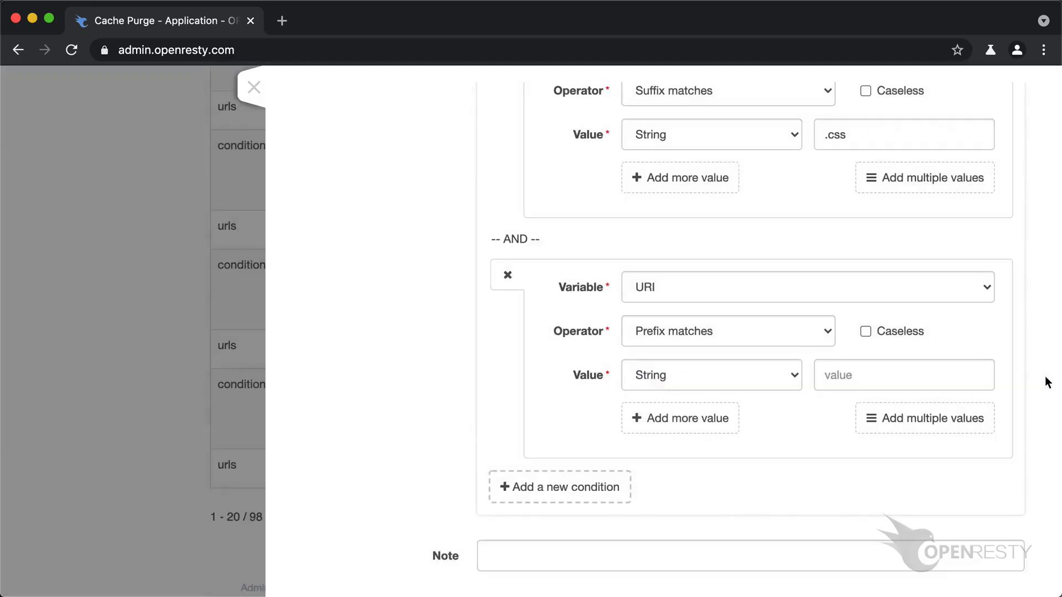
{"action": "left_click", "coordinate": [679, 418]}
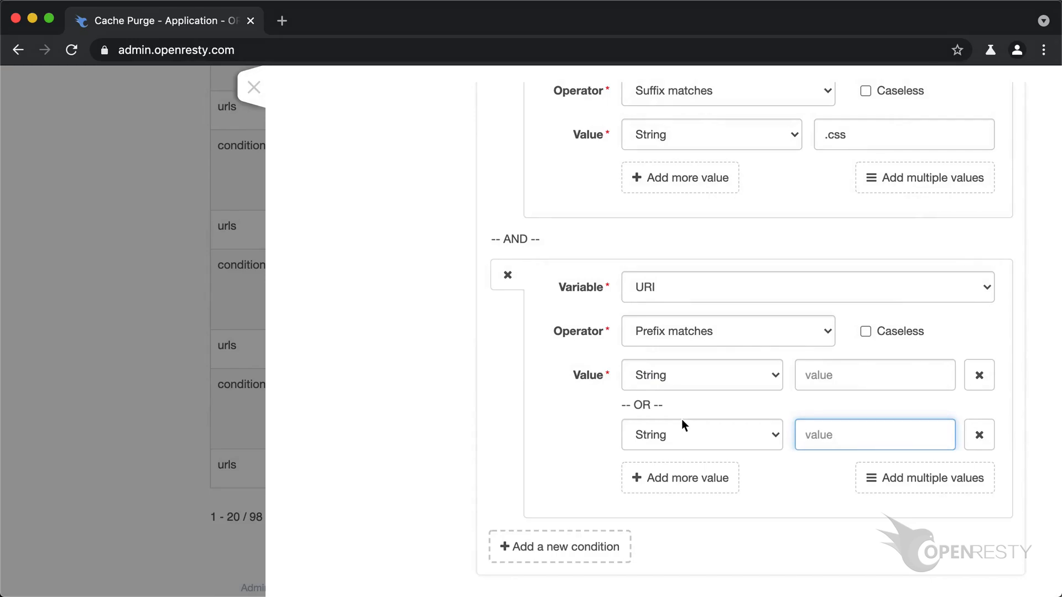
Step: Try to subscribe to the OpenResty YouTube channel, which prompts to sign in
{"action": "left_click", "coordinate": [250, 50]}
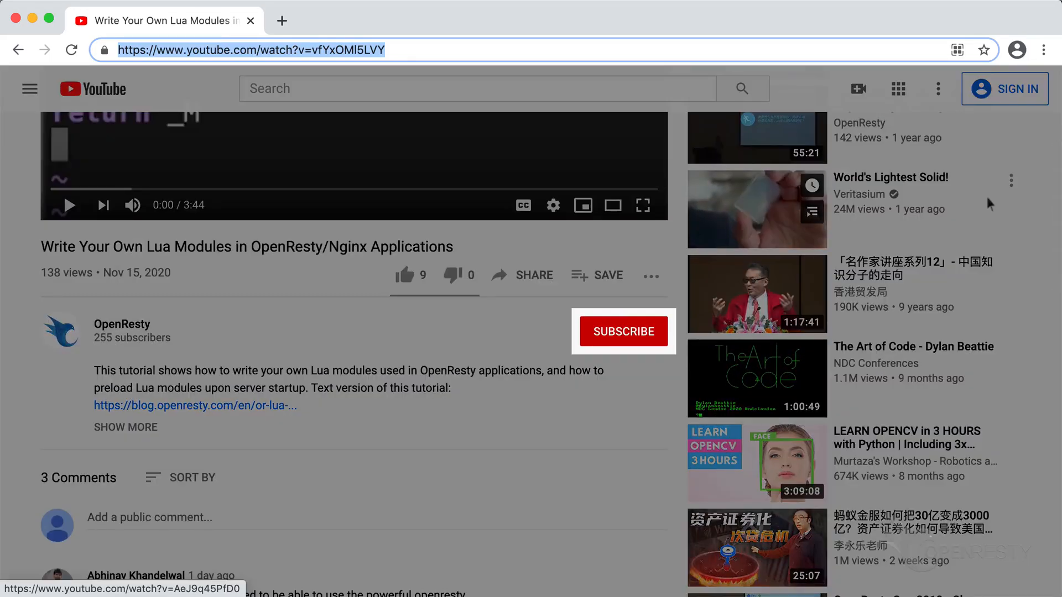
{"action": "left_click", "coordinate": [623, 330]}
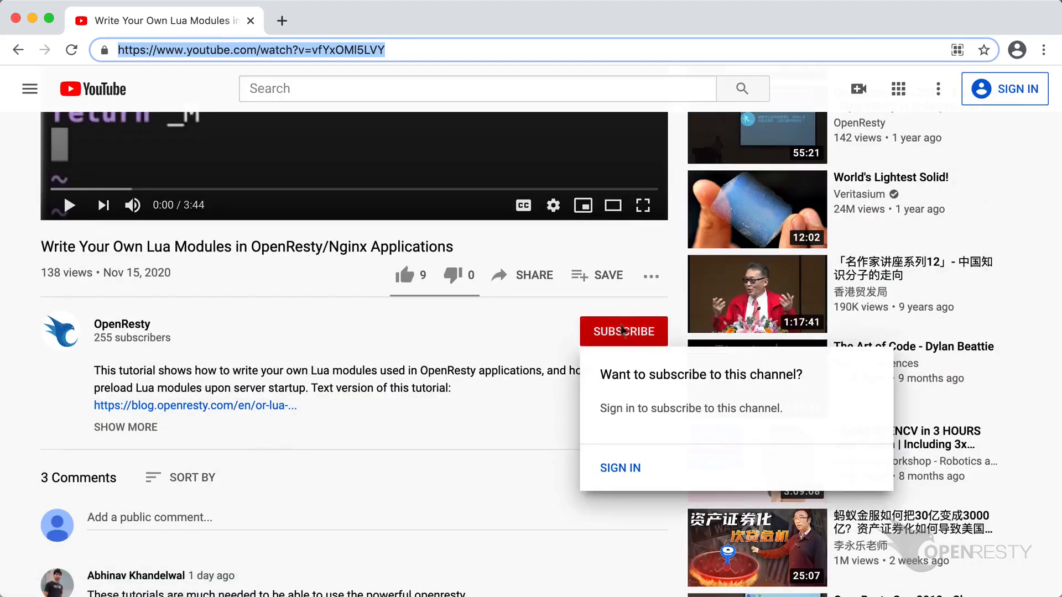